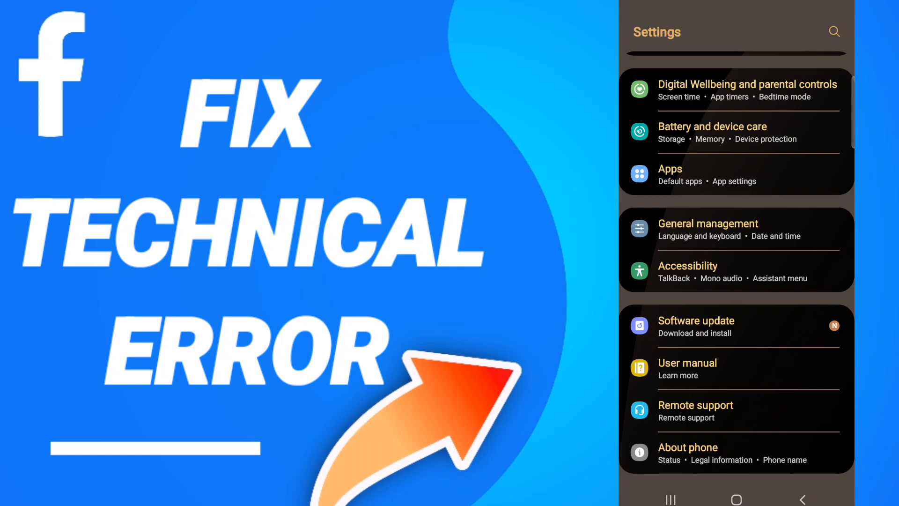
# Step: Go to the Apps list of installed apps with their storage sizes
pyautogui.click(736, 175)
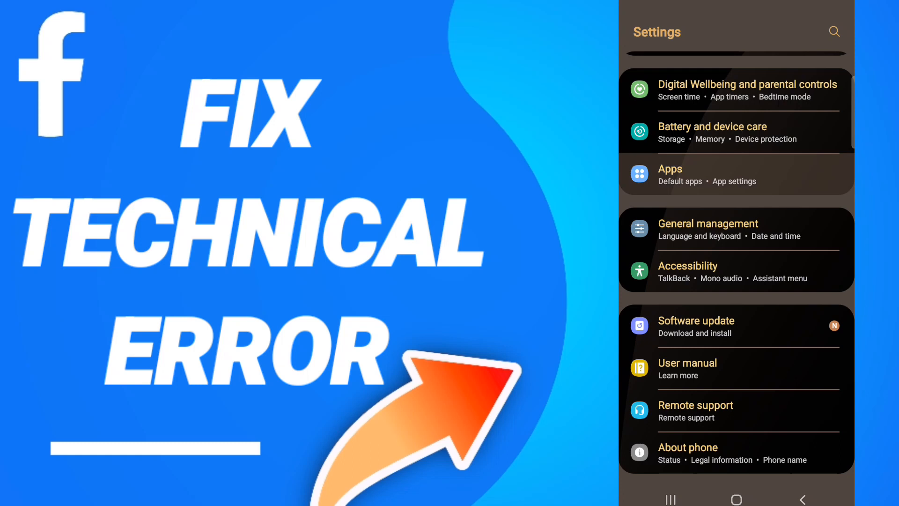
pyautogui.click(688, 175)
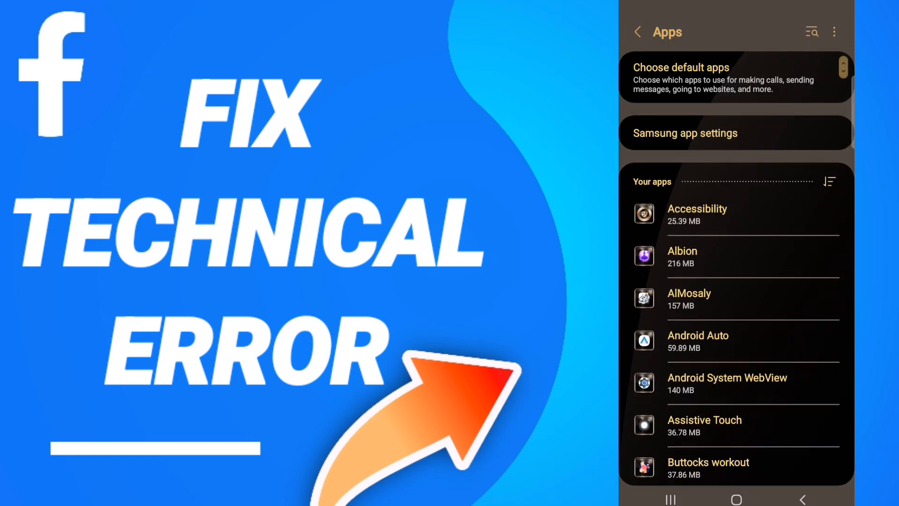
# Step: Find Facebook in the Apps list and show its app details
pyautogui.scroll(-3)
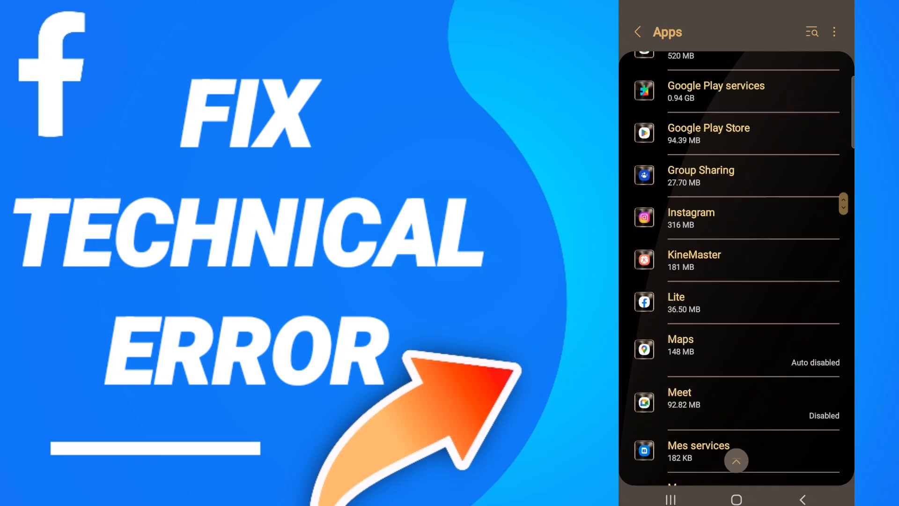
pyautogui.scroll(-3)
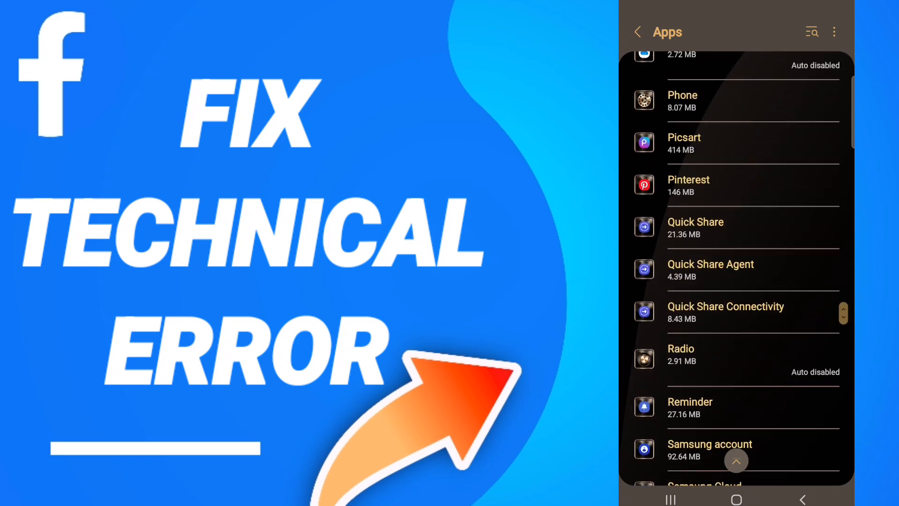
pyautogui.scroll(-3)
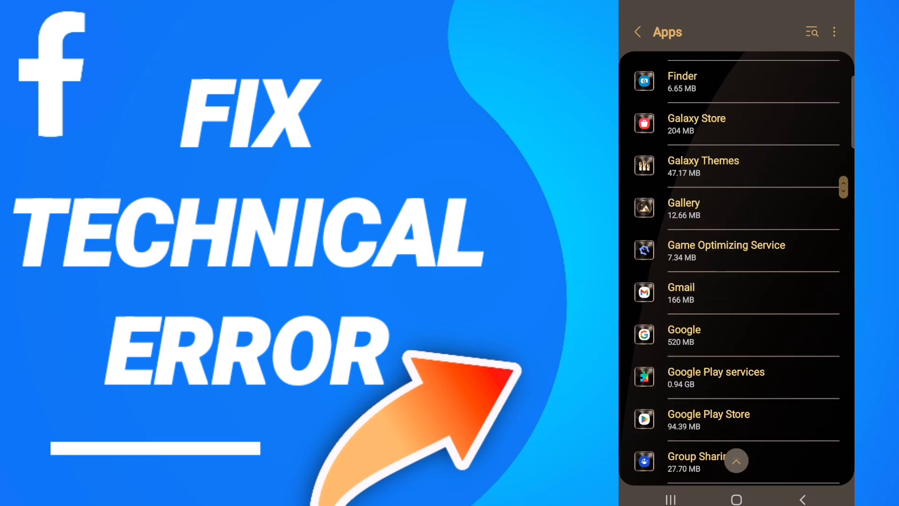
pyautogui.scroll(3)
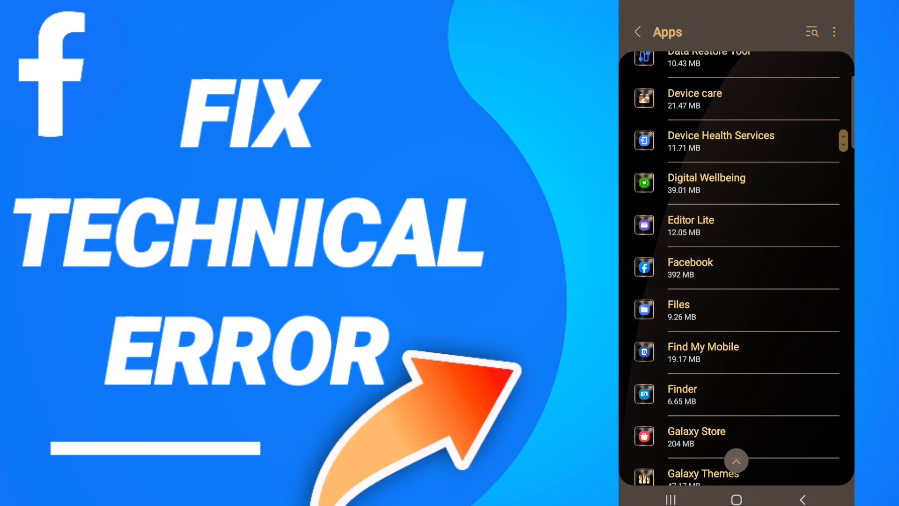
pyautogui.click(690, 268)
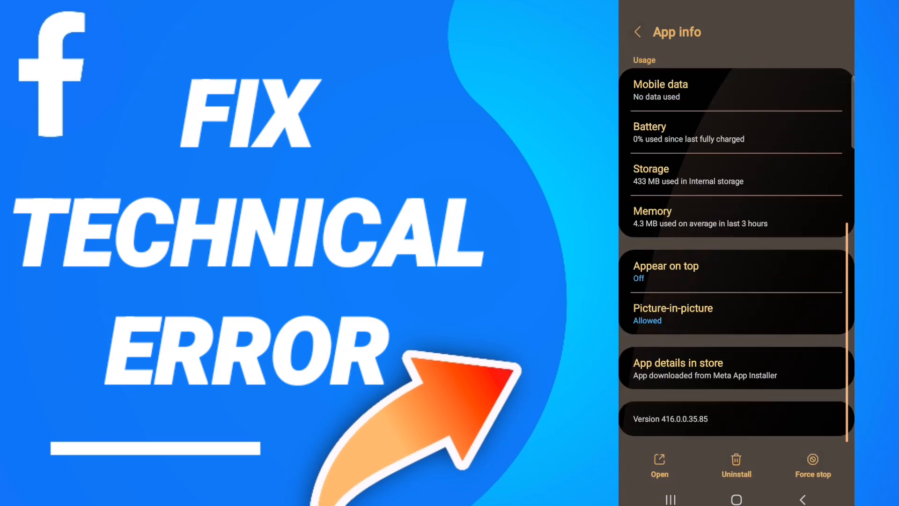
# Step: View Facebook's storage breakdown (40.99 MB cache, 433 MB total) and clear its cache
pyautogui.click(813, 466)
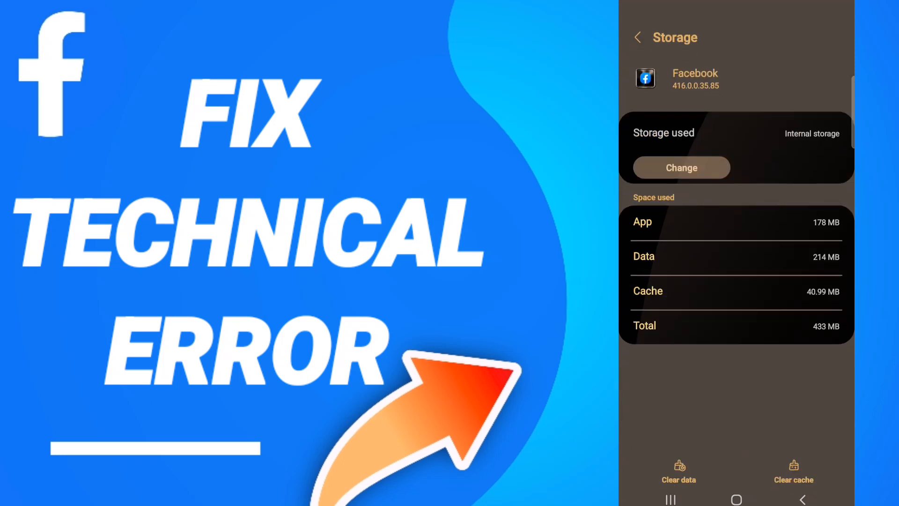
pyautogui.click(793, 473)
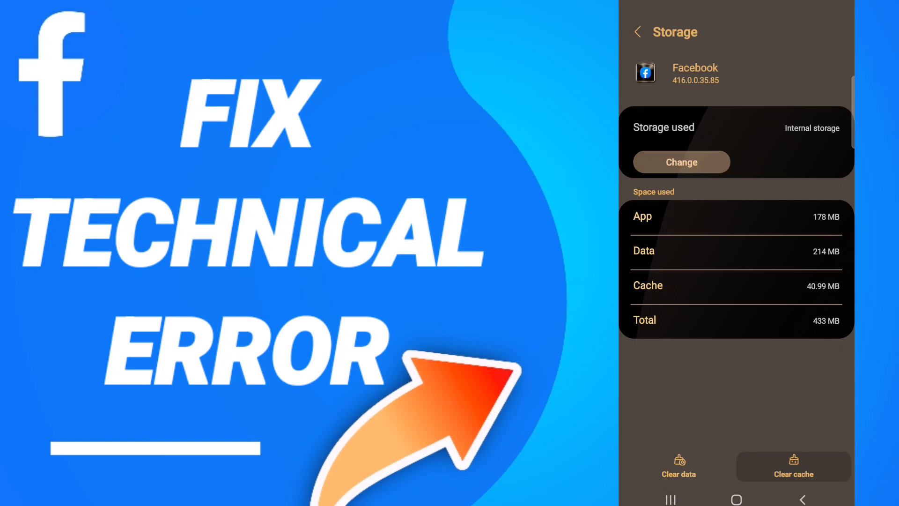